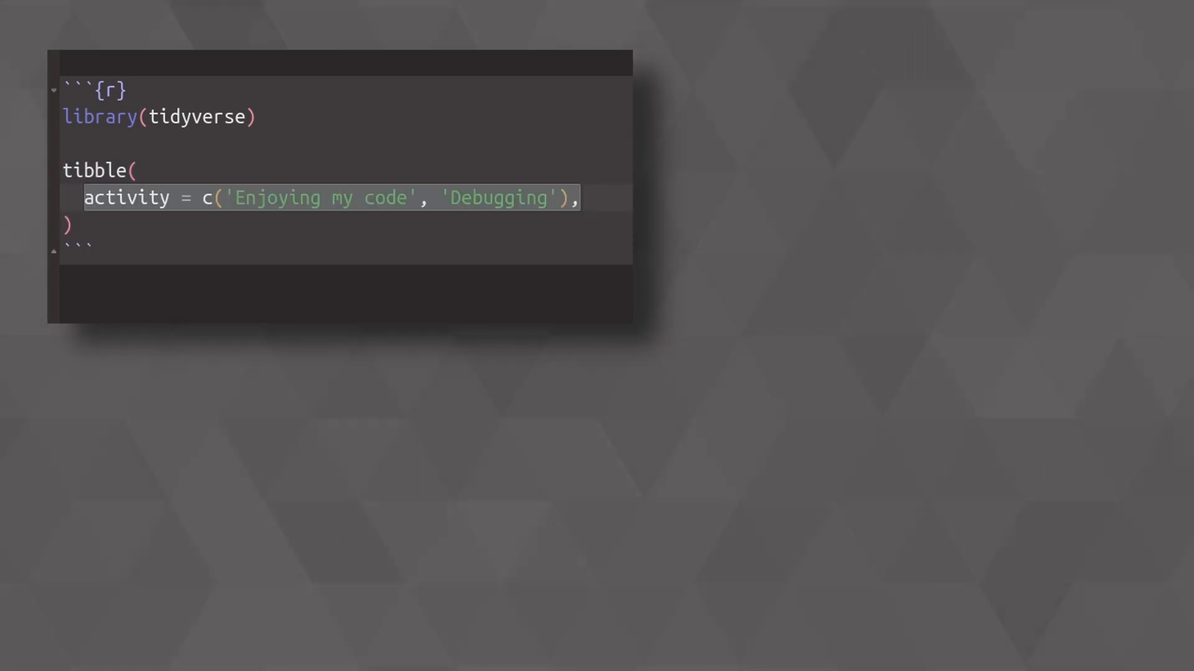
Step: Add proportion = c(0.1, 0.9) to the tibble and assign it to time_spent_on_code
text(proportion = c(0.1, 0.9))
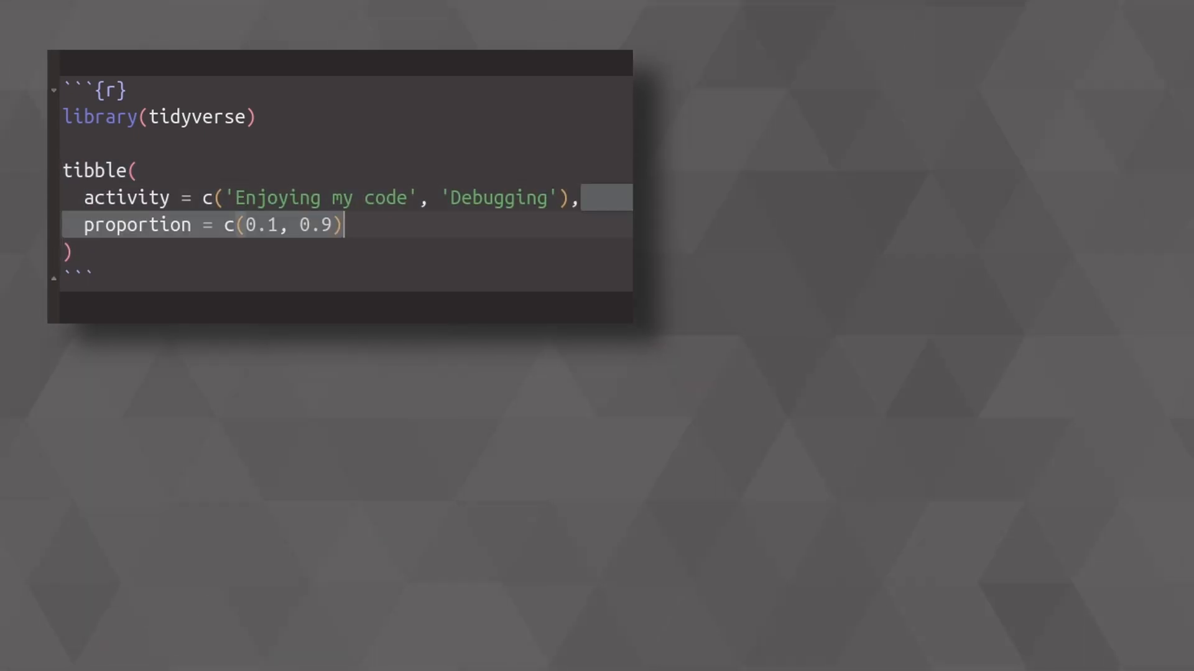
text(time_spent_on_code <-)
text(time_spent_on_code |>)
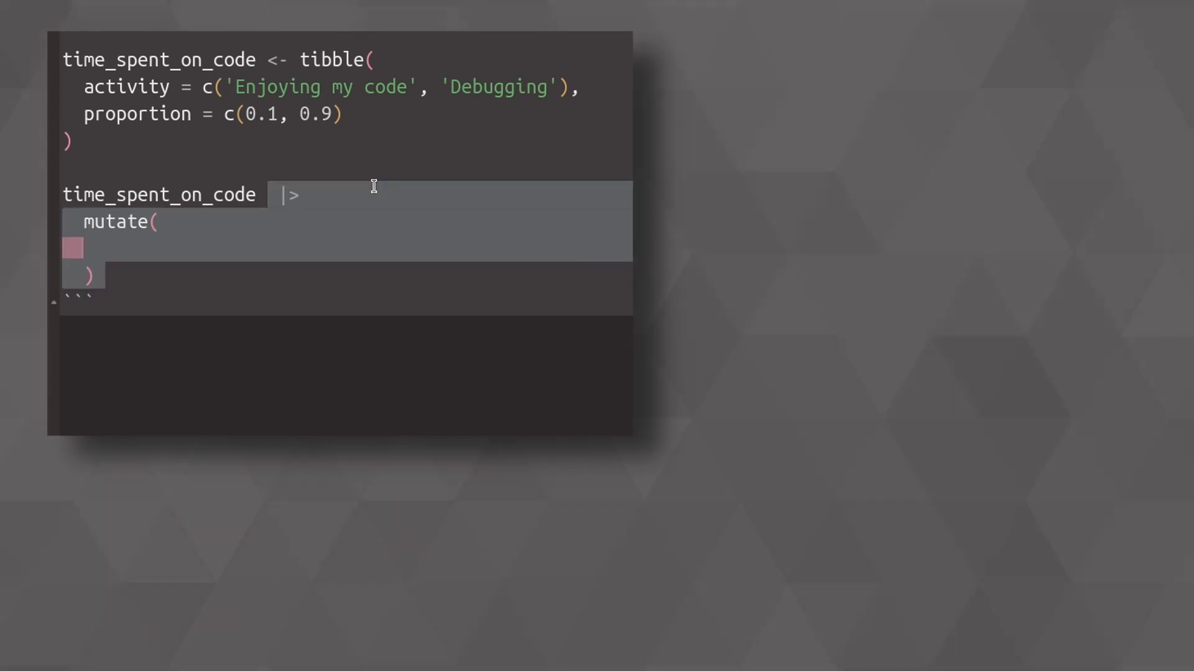
Step: Compute start = lag(proportion, default = 0) * 2 * pi and end = cumsum(proportion) * 2 * pi in mutate() and run it
text(start = lag(proportion, default = 0) * 2 * pi,)
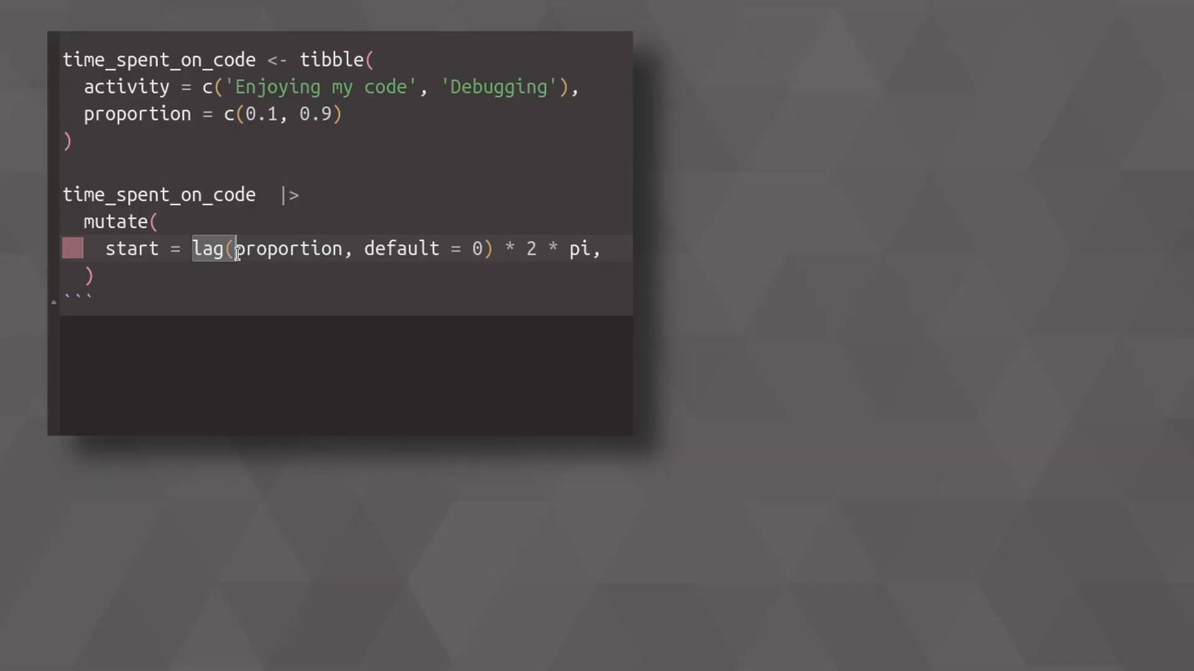
text(end = cumsum(proportion) * 2 * pi)
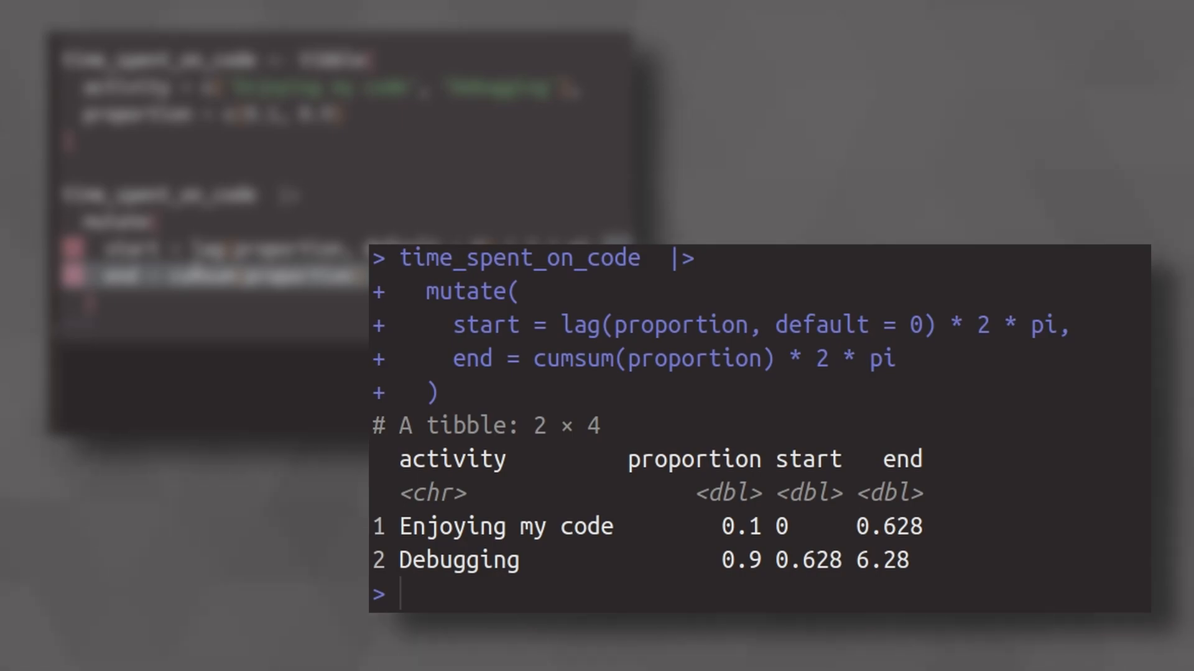
drag(1134, 190, 861, 541)
text(ggplot() +)
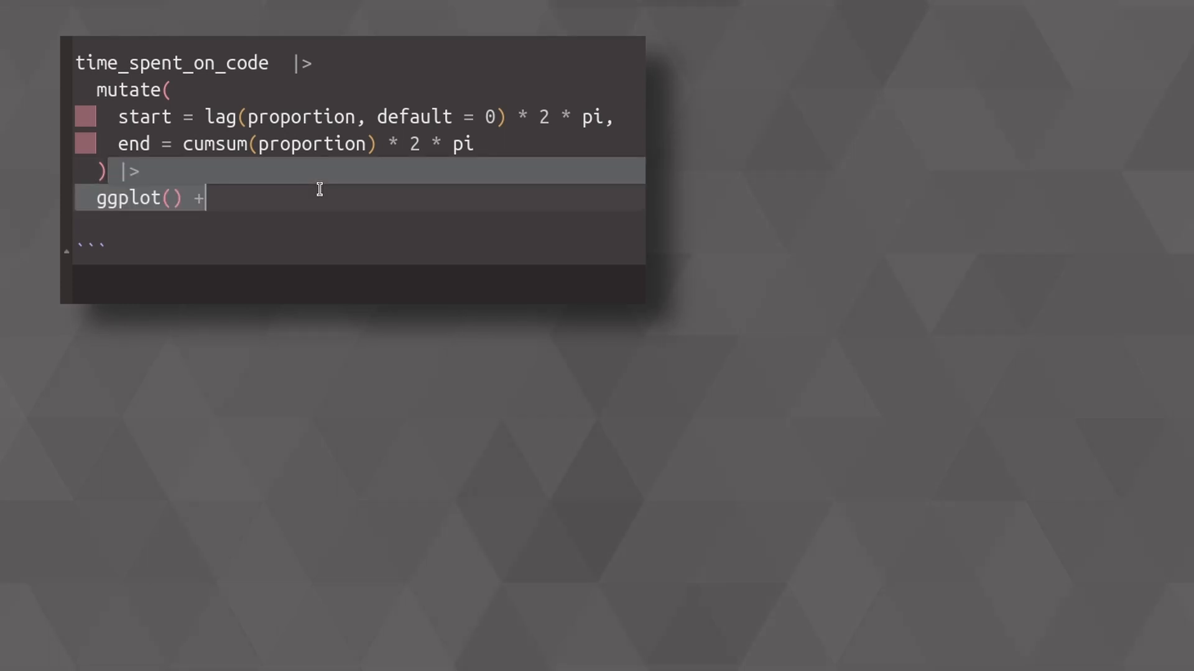
Step: Add a ggforce::geom_arc_bar layer with aes(x0 = 0, y0 = 0, r0 = 0, r = 1, ...)
text(ggforce::)
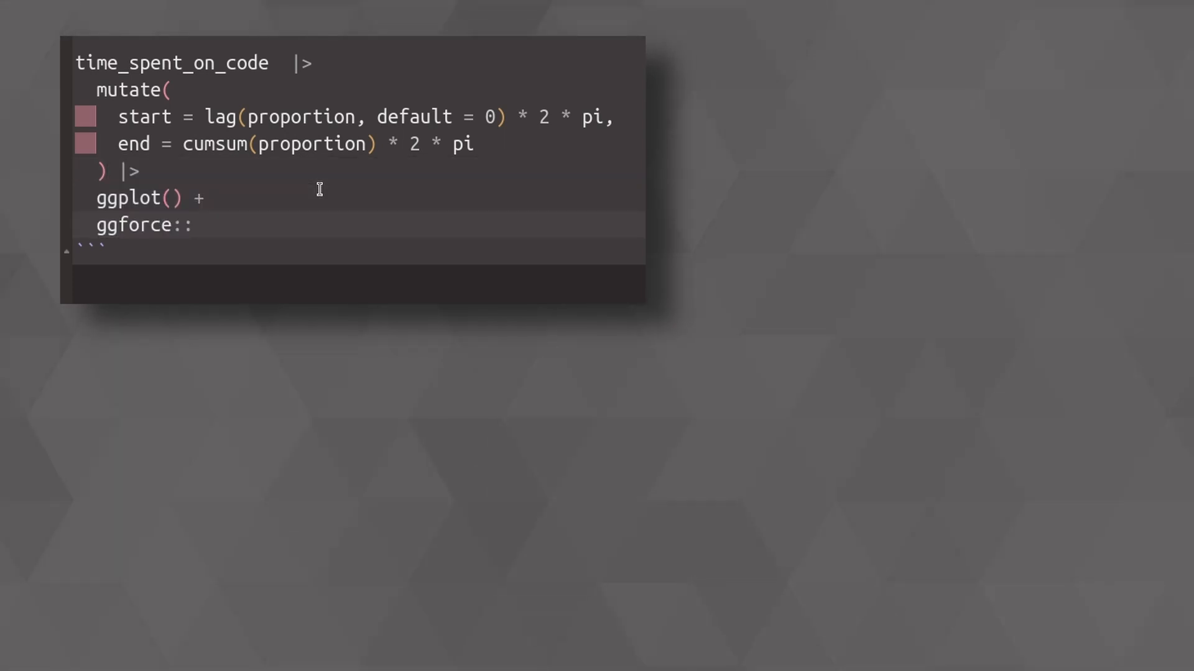
text(geom_arc_bar()
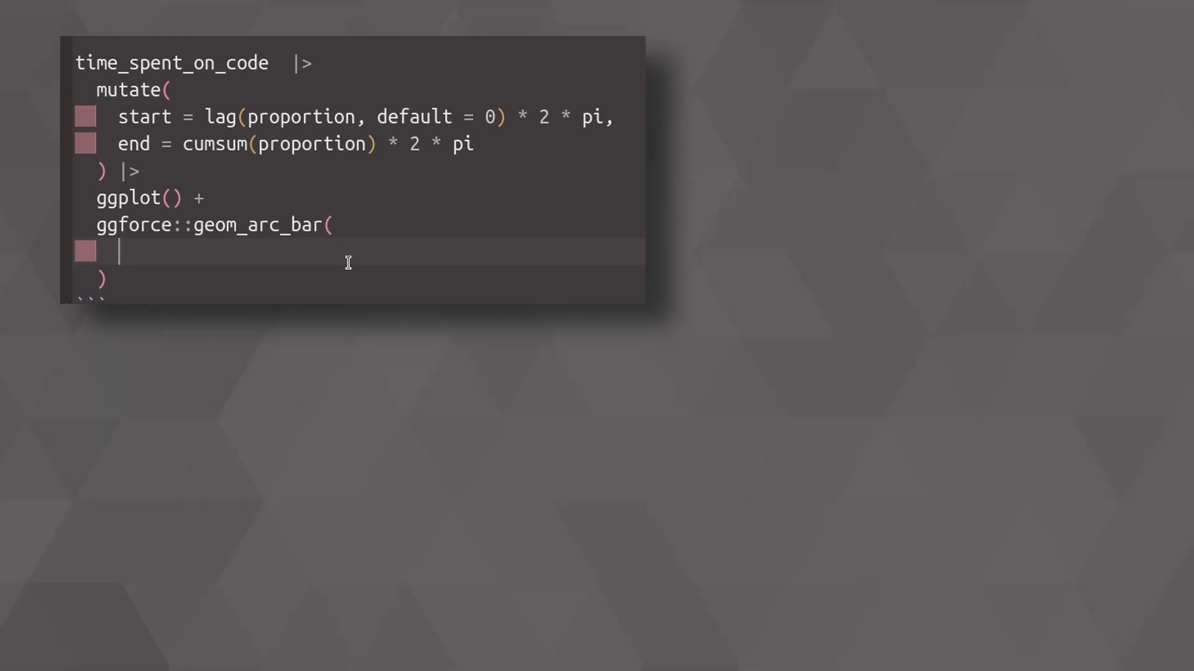
text(aes()
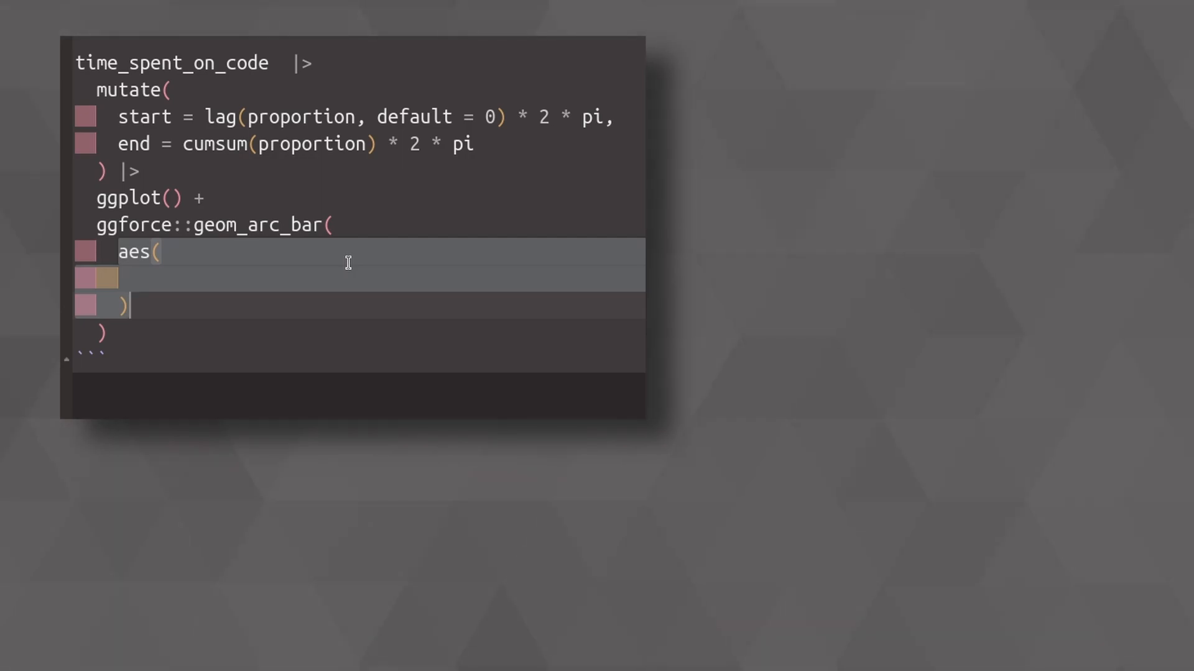
text(x0 = 0, y0 = 0,)
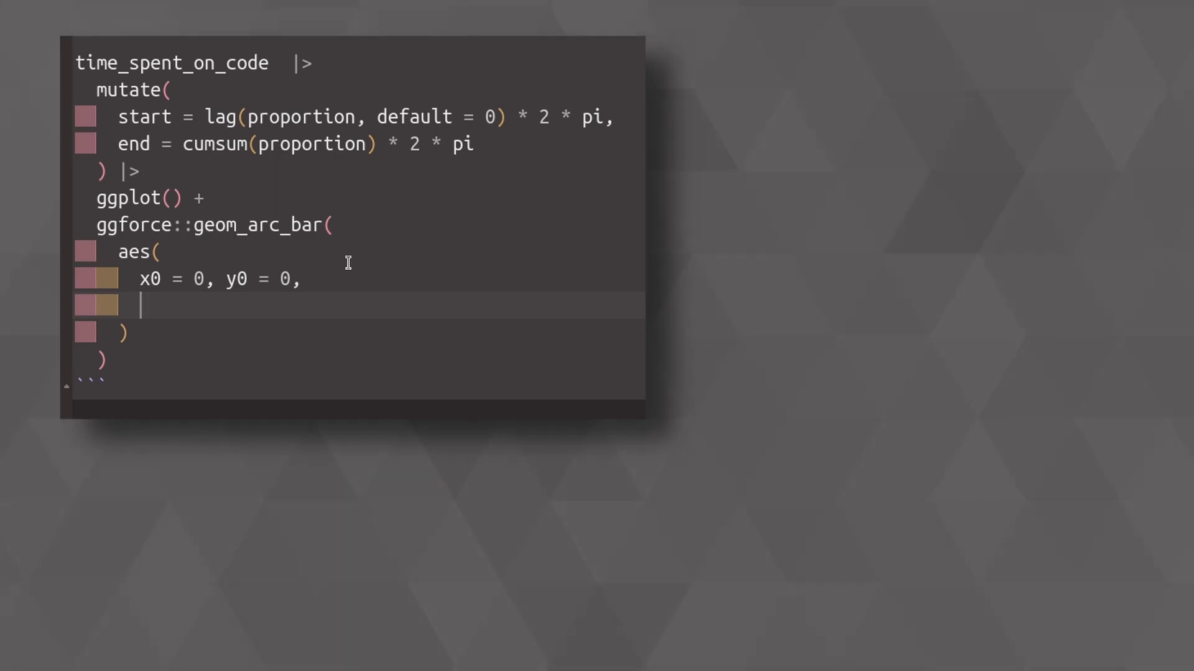
text(r0 = 0, r = 1,)
text(theme_void()
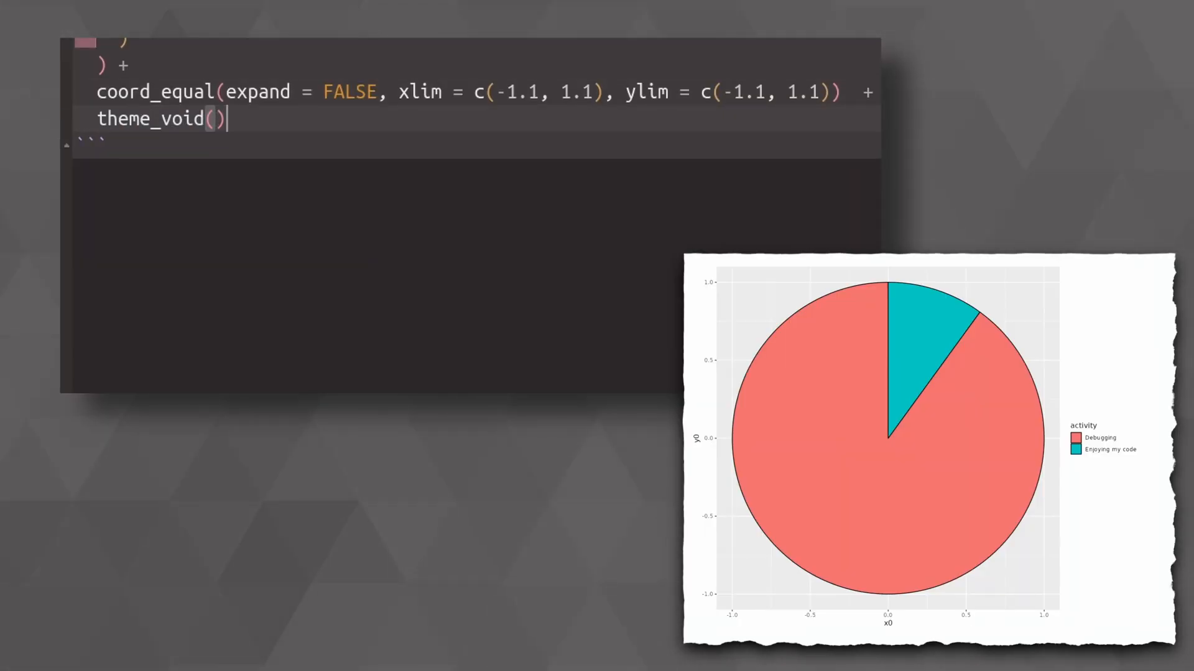
Step: Give theme_void() base_size = 16 and base_family 'Source Sans Pro'
text(base_size = 16, base_family = 'Source Sans Pro')
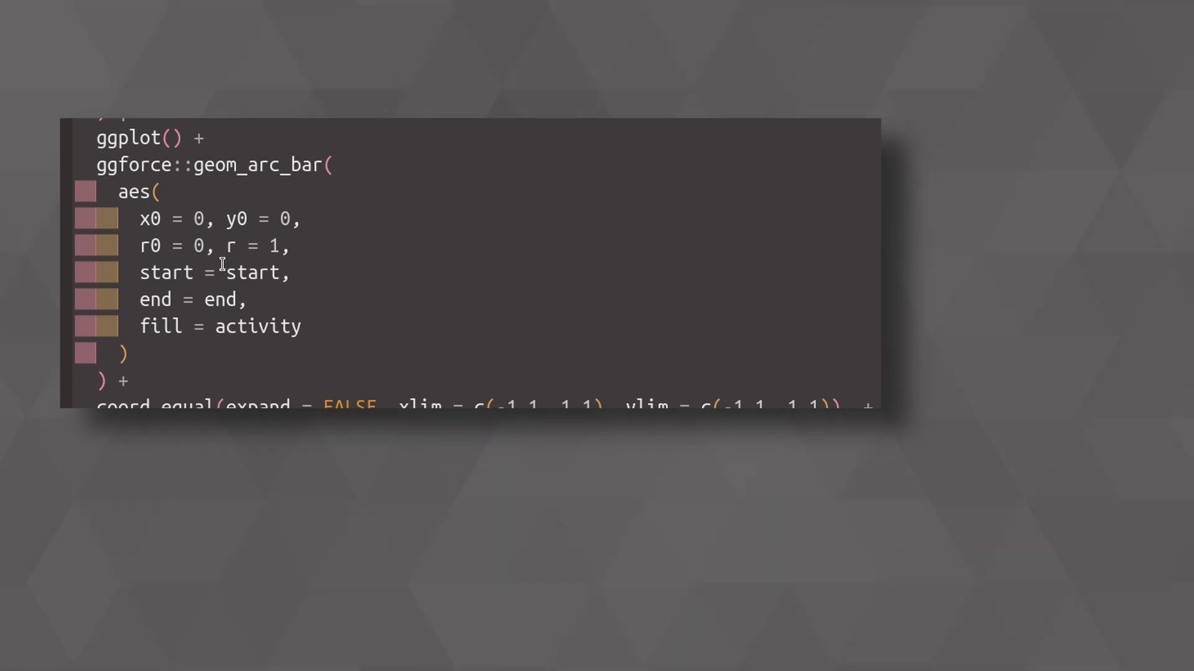
Step: Set r0 to 0.75 and annotate the centre with 'How do I Spend\nmy Time Coding?' at x = 0
text(.75)
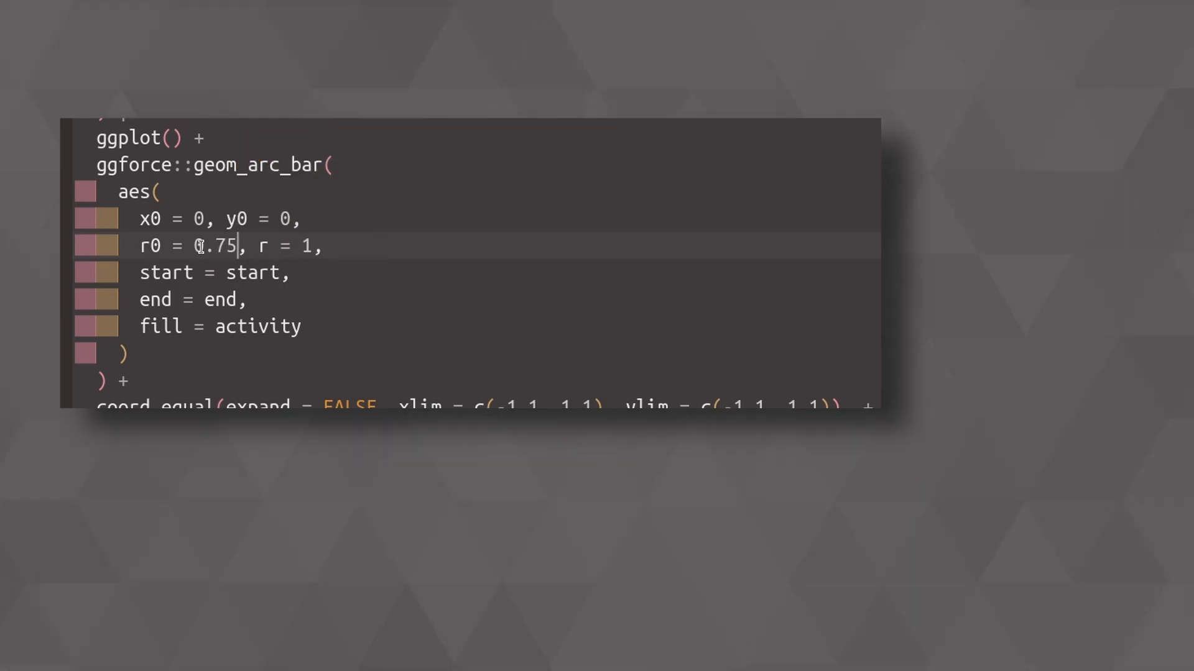
scroll(down, 3)
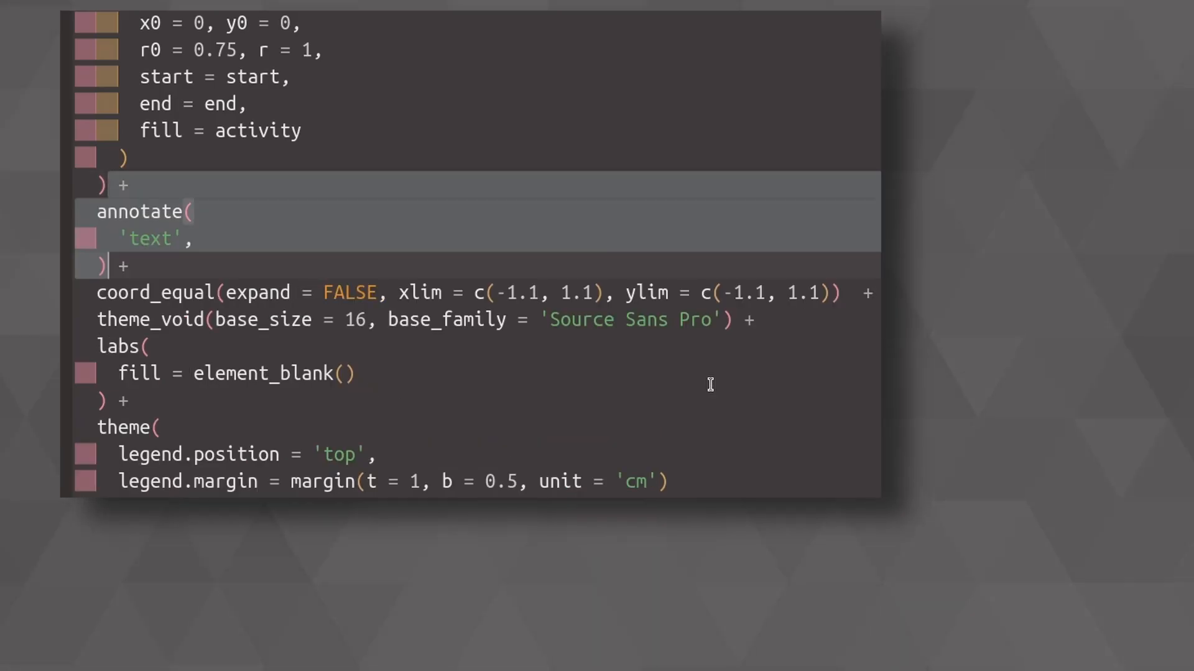
text(x = 0,)
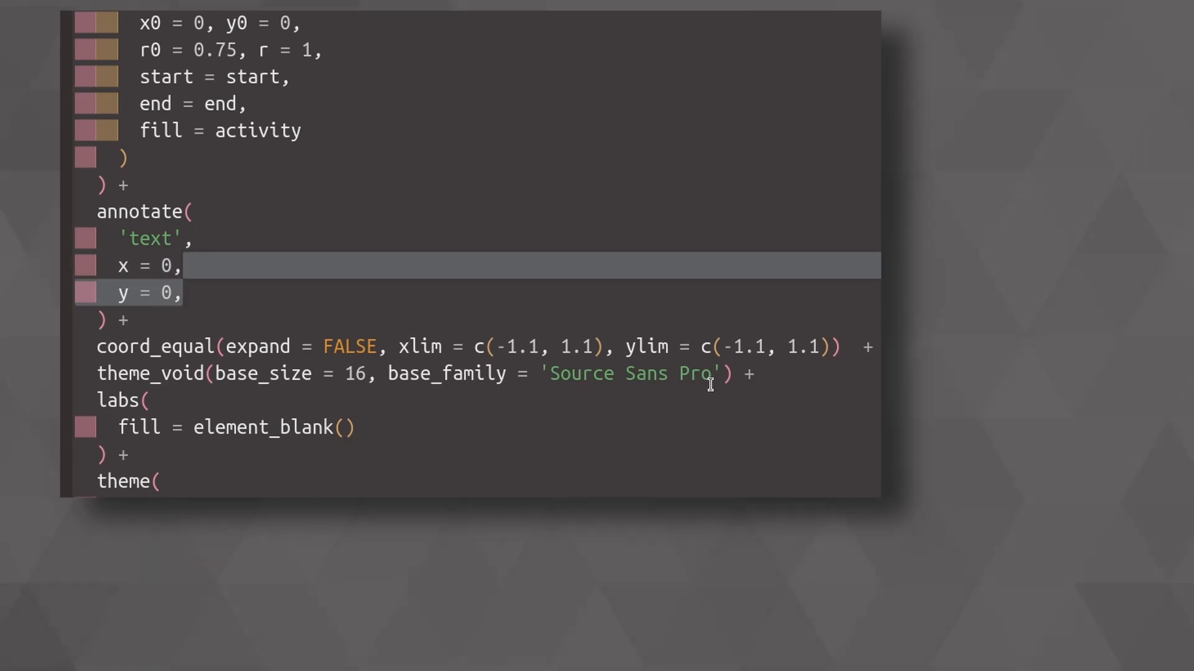
text(label = 'How do I Spend\nmy Time Coding?',)
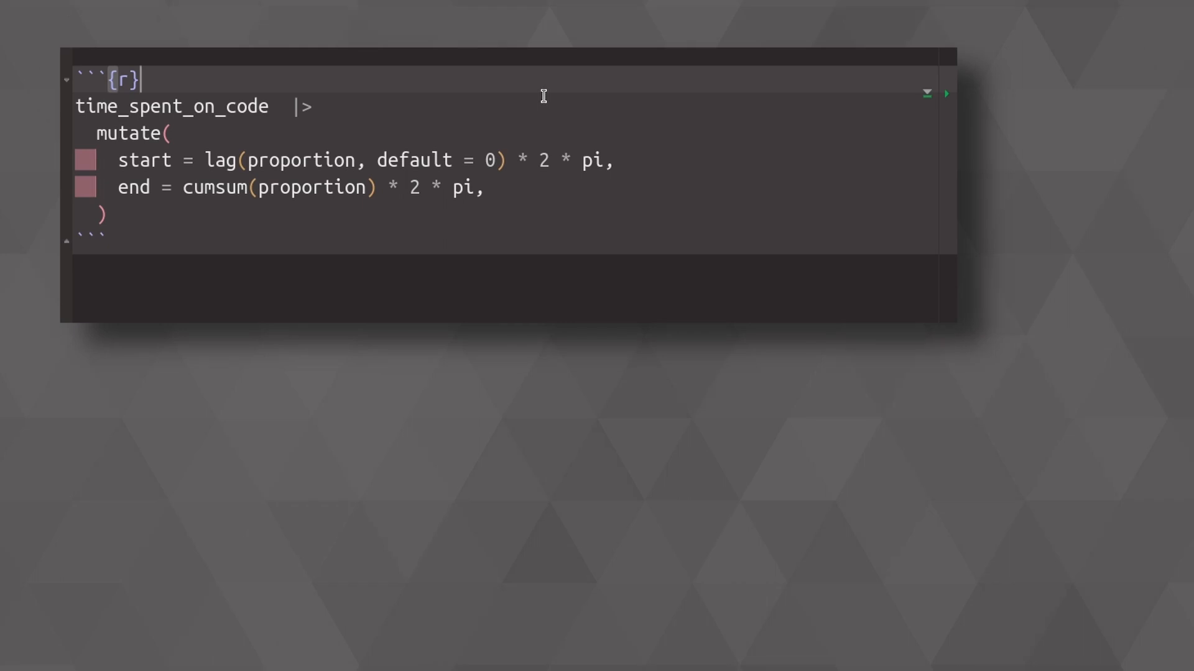
Step: Define percentage_rotation <- 0.2, offset start and end by 2 * pi * percentage_rotation, and add length = end - start
text(percentage_rotation <- 0.2)
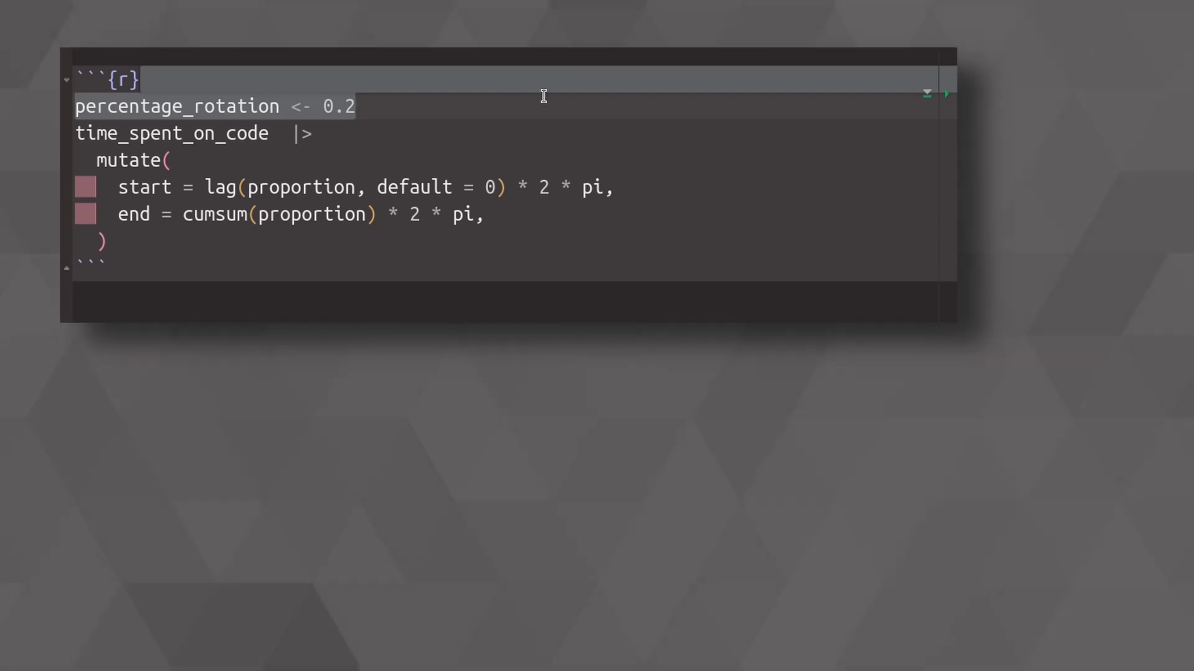
text(2 * pi * percentage_rotation +)
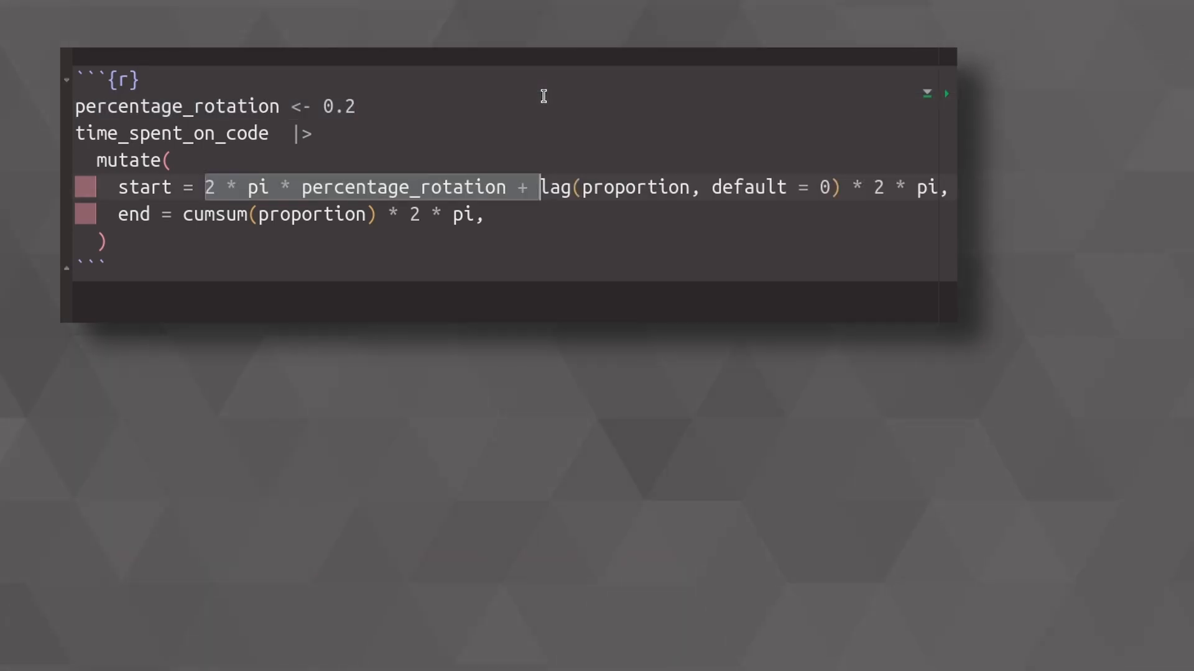
text(2 * pi * percentage_rotation +)
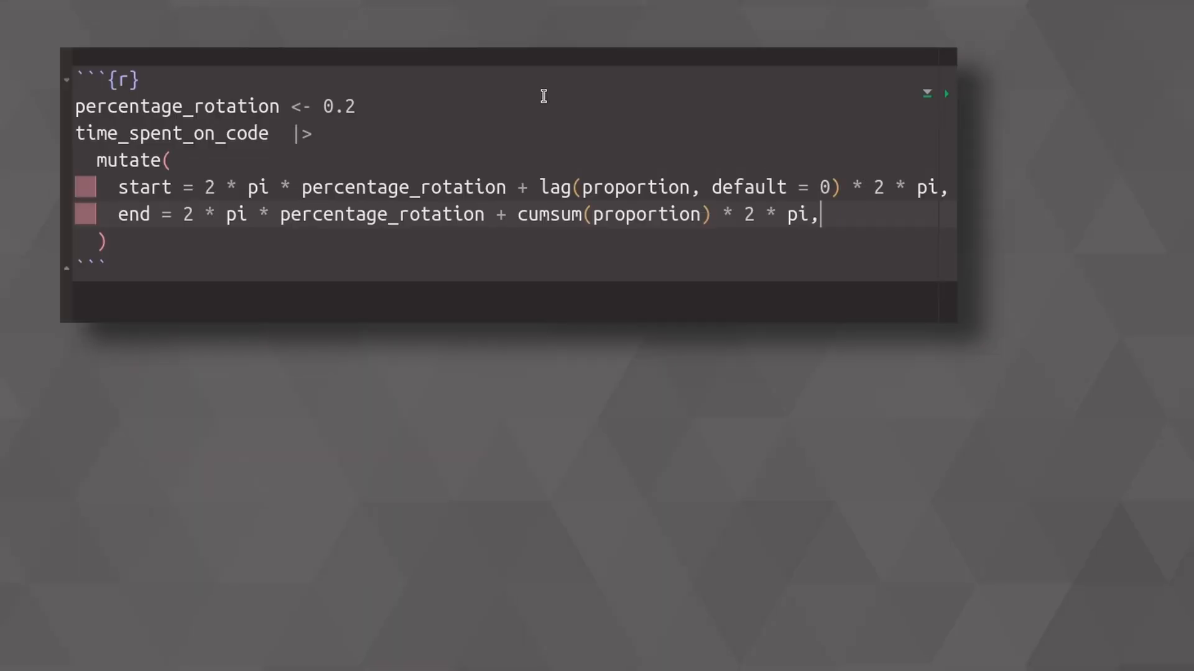
text(length = end - start)
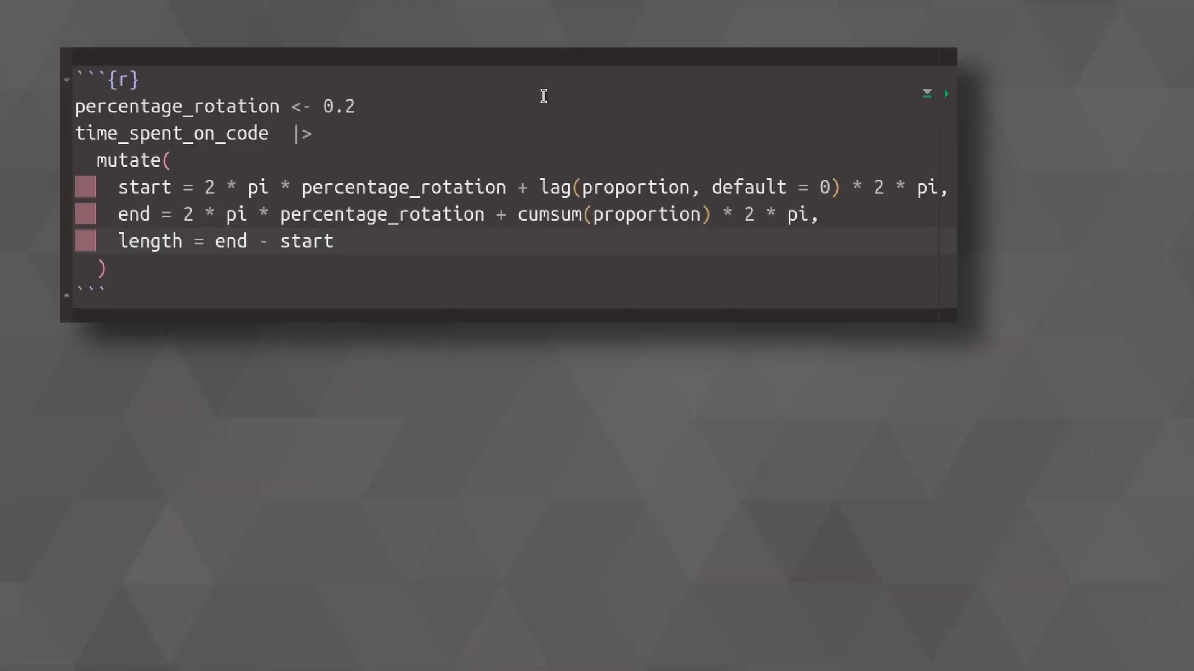
click(946, 94)
text(filter(activity == 'Enjoying my code)
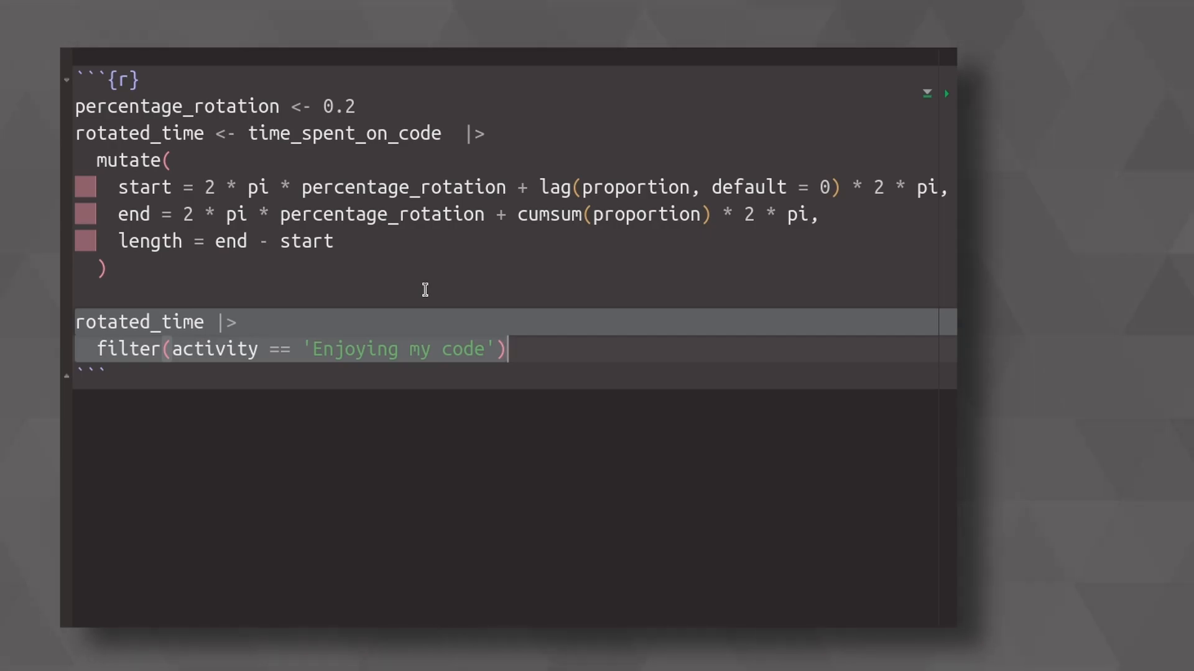
Step: Assign sunburst_data and pull sunburst_start and sunburst_length from its start and length columns
text(sunburst_data <-)
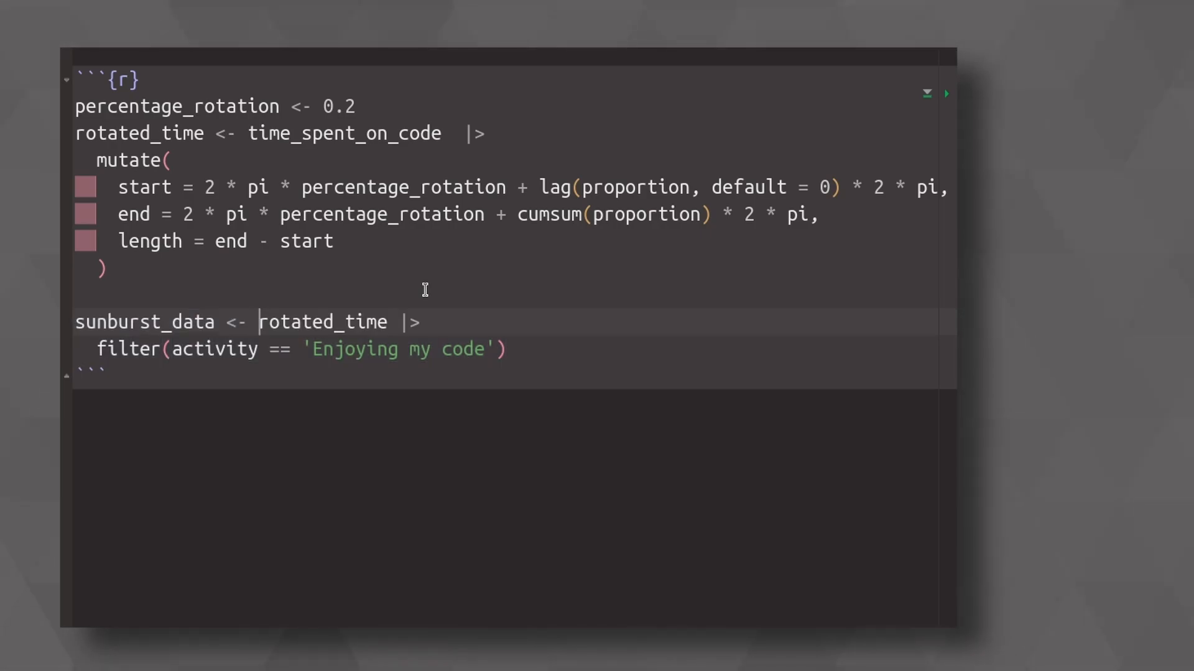
text(sunburst_start <- sunburst_data |> pull(start))
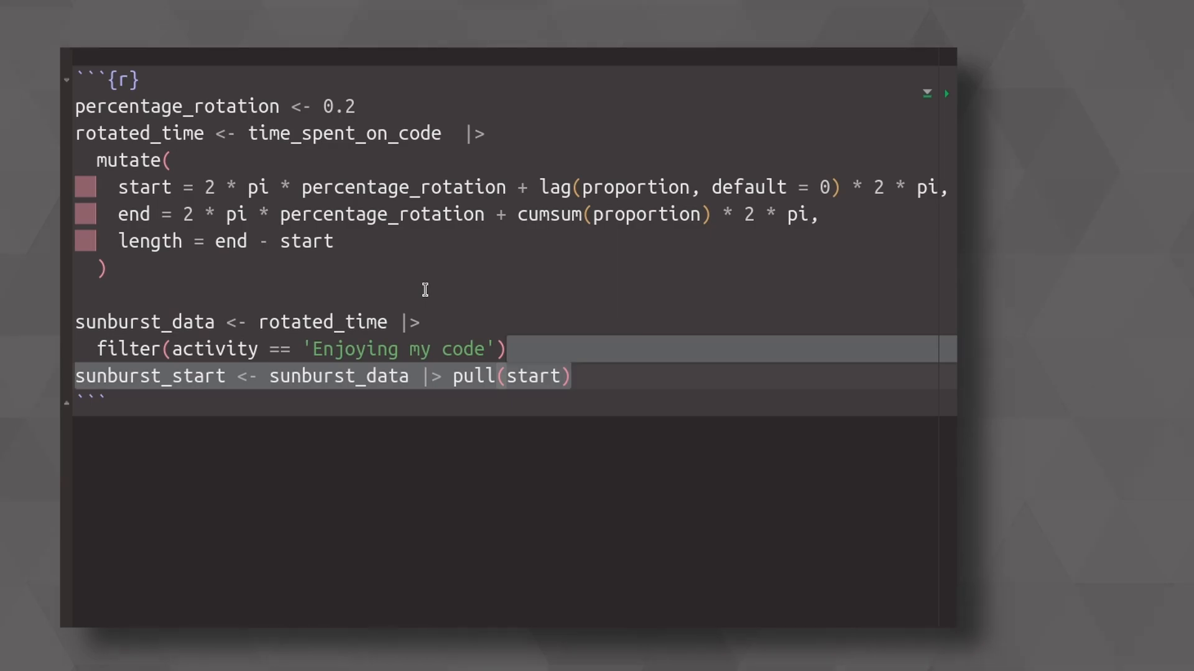
text(sunburst_length <- sunburst_data |> pull(length))
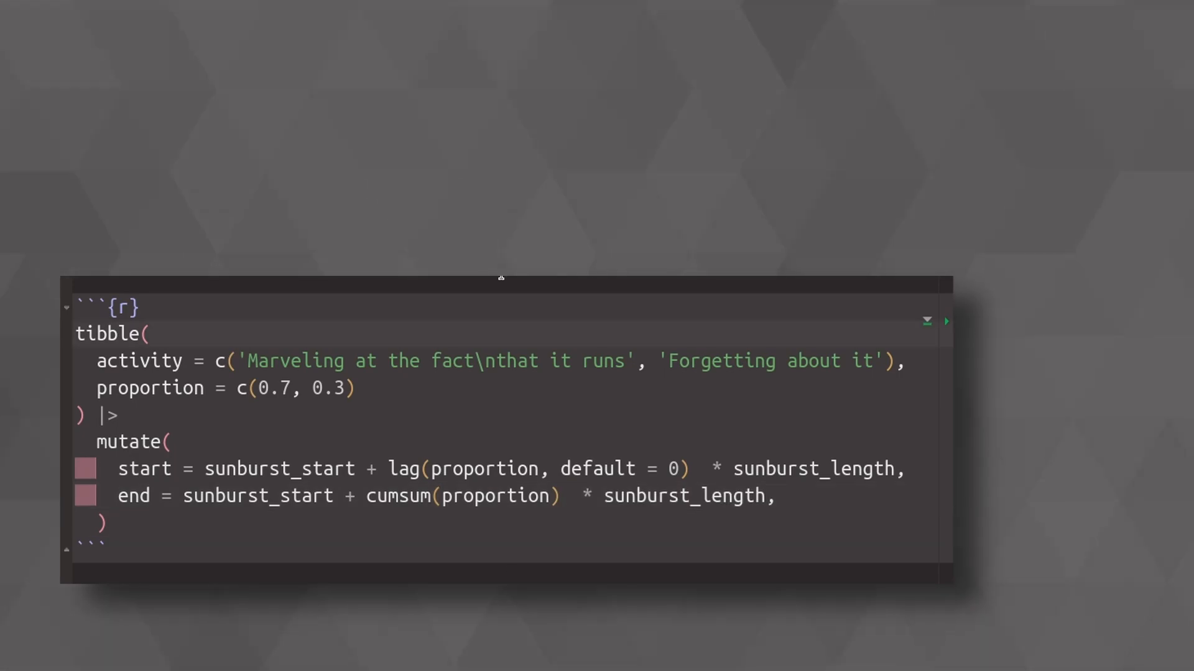
Step: Name the sub-activity tibble enjoy_time
text(enjoy_time <-)
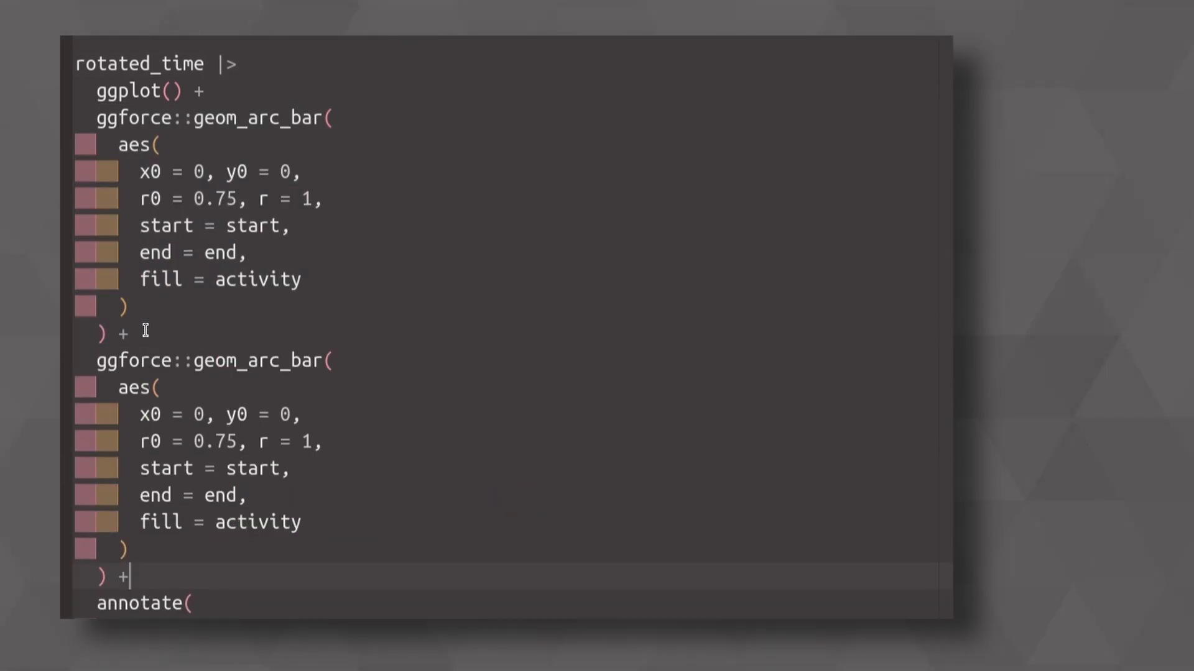
Step: Give the second geom_arc_bar data = enjoy_time with r0 = 1, r = 1.25, ready for a fill argument after aes()
text(data)
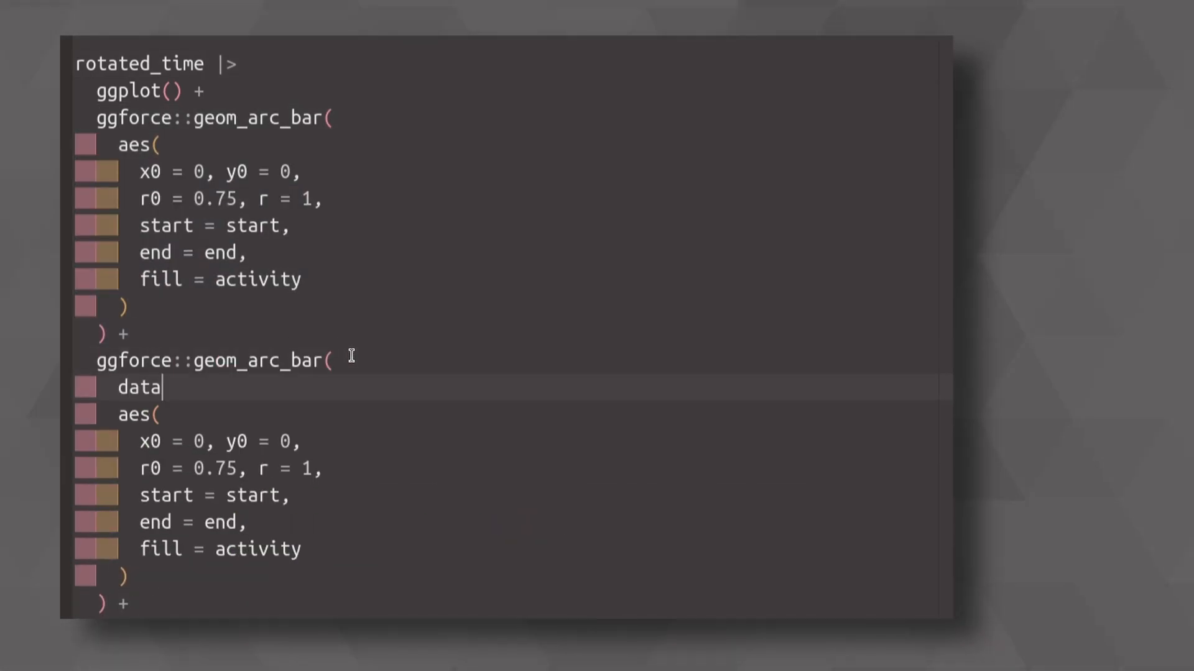
text(= enj)
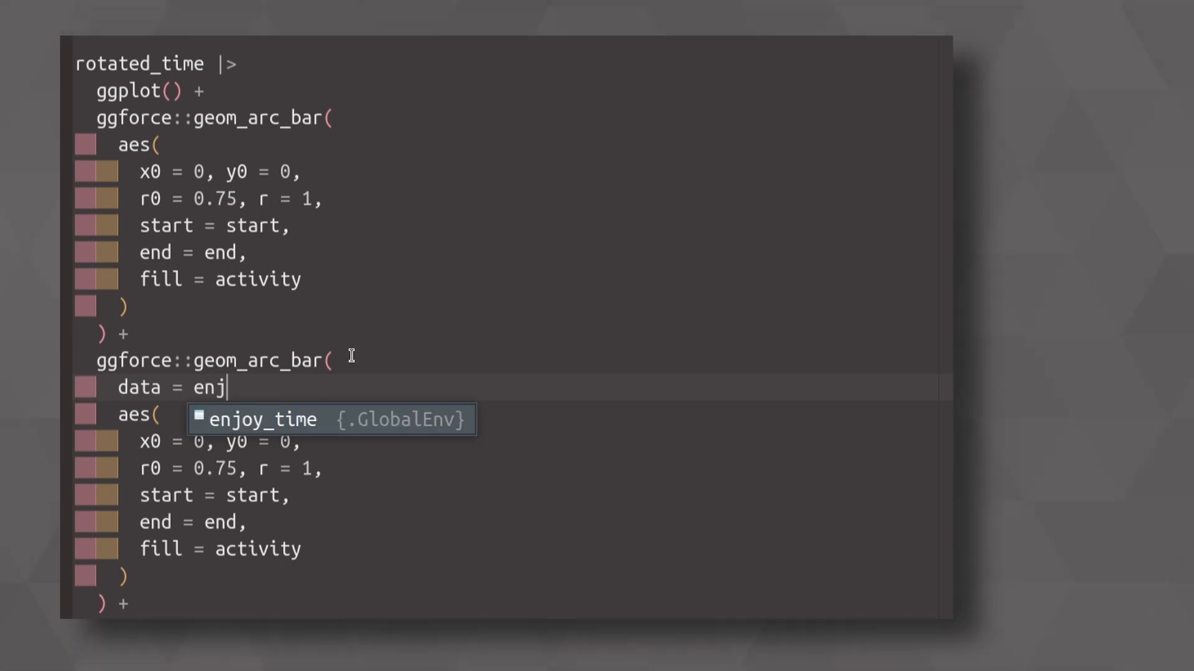
key(Tab)
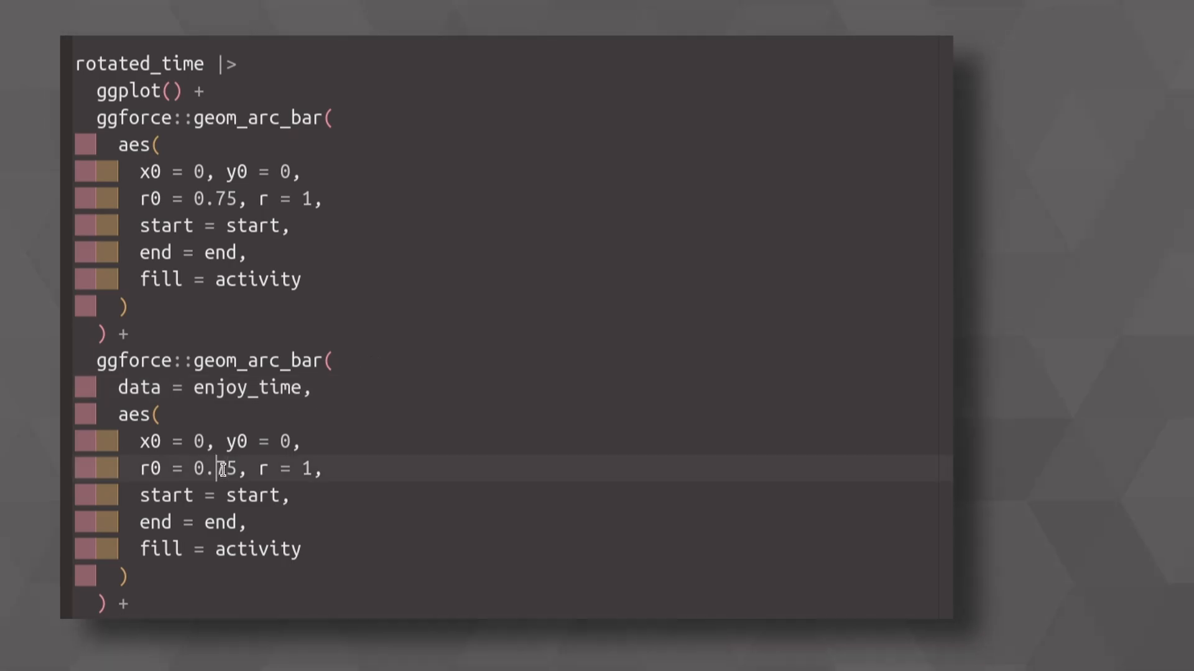
text(1)
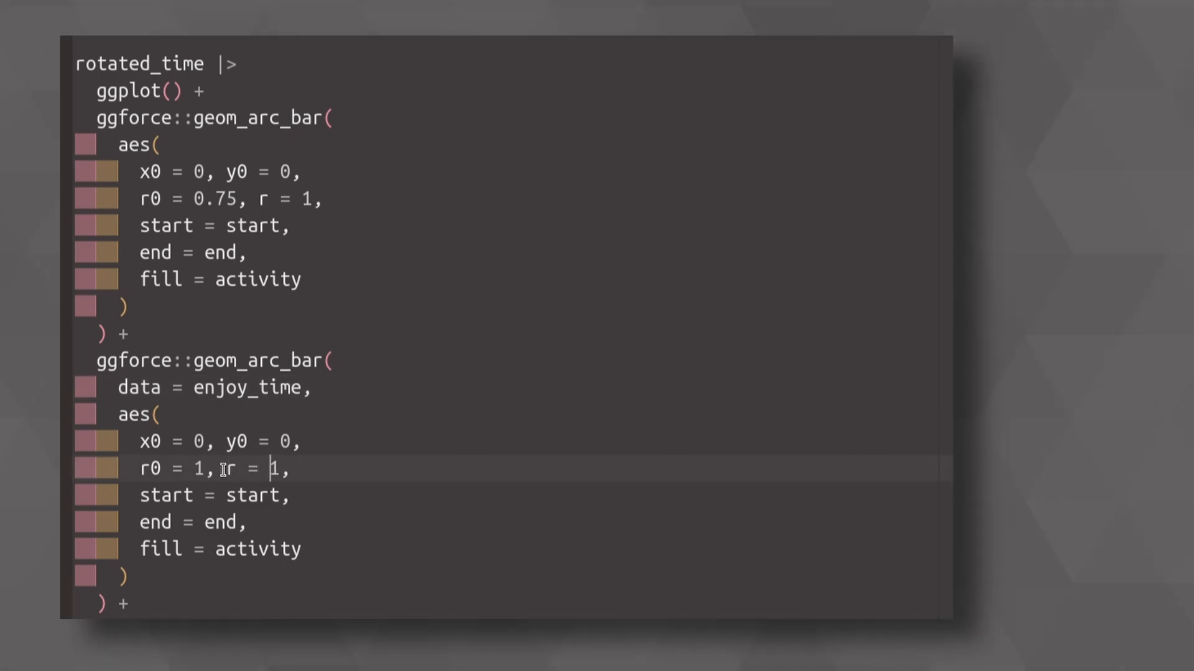
text(.25)
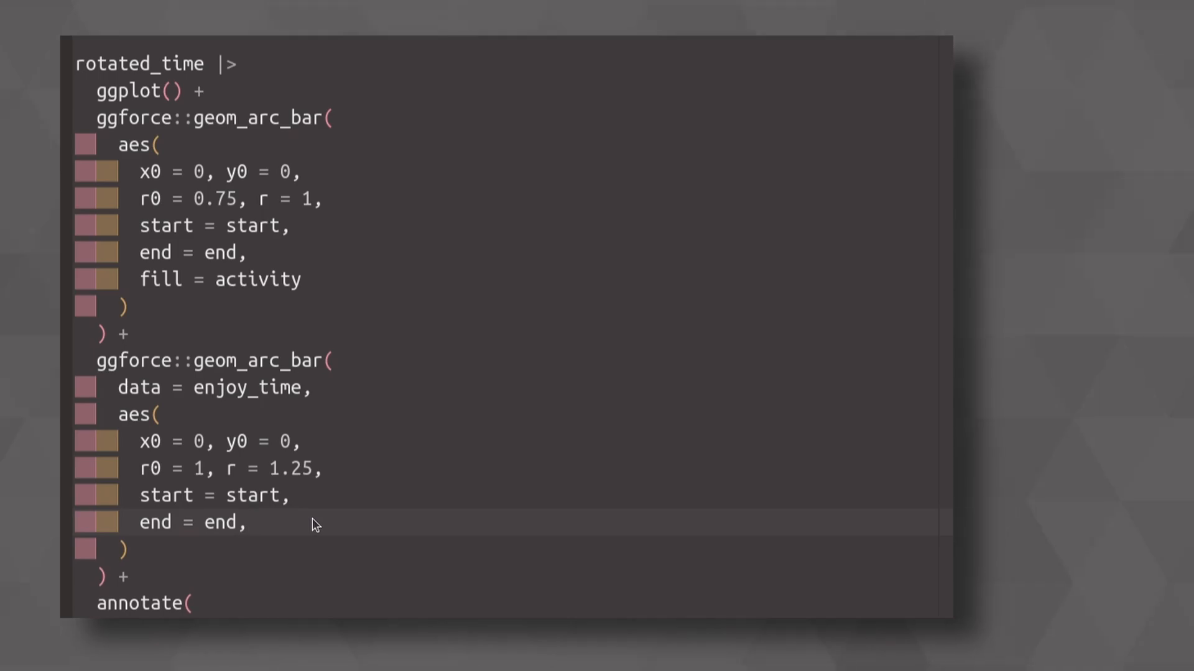
click(247, 523)
text(fill =)
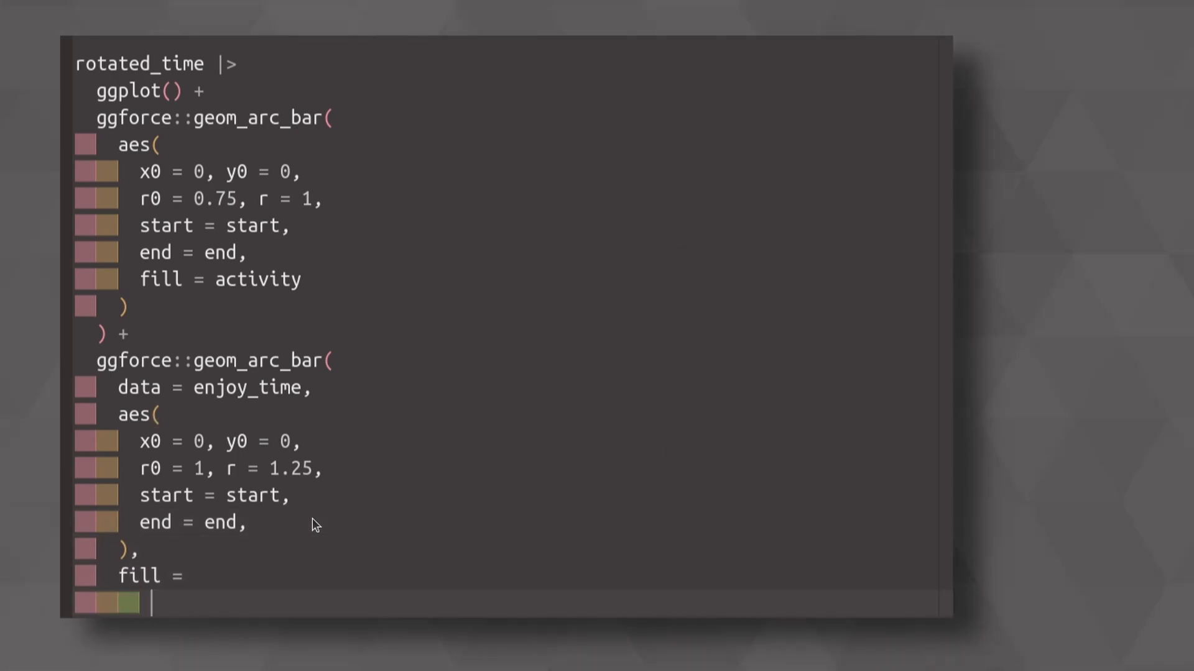
Step: Set the outer ring's fill to the constant 'grey20'
text('grey20')
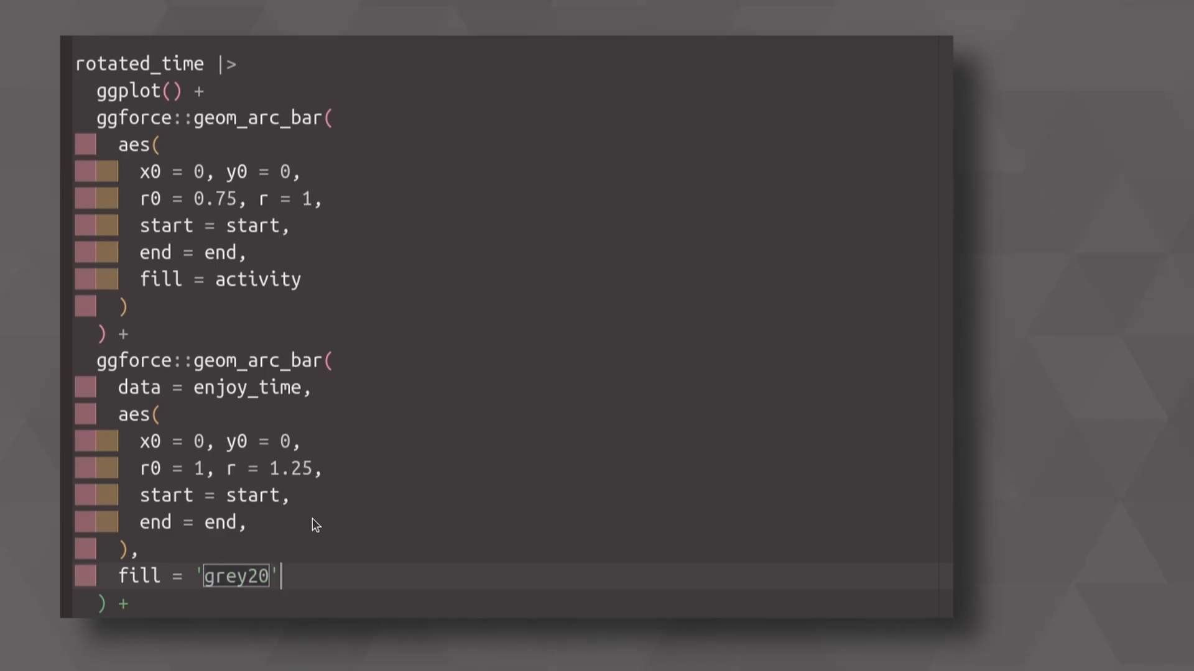
scroll(down, 3)
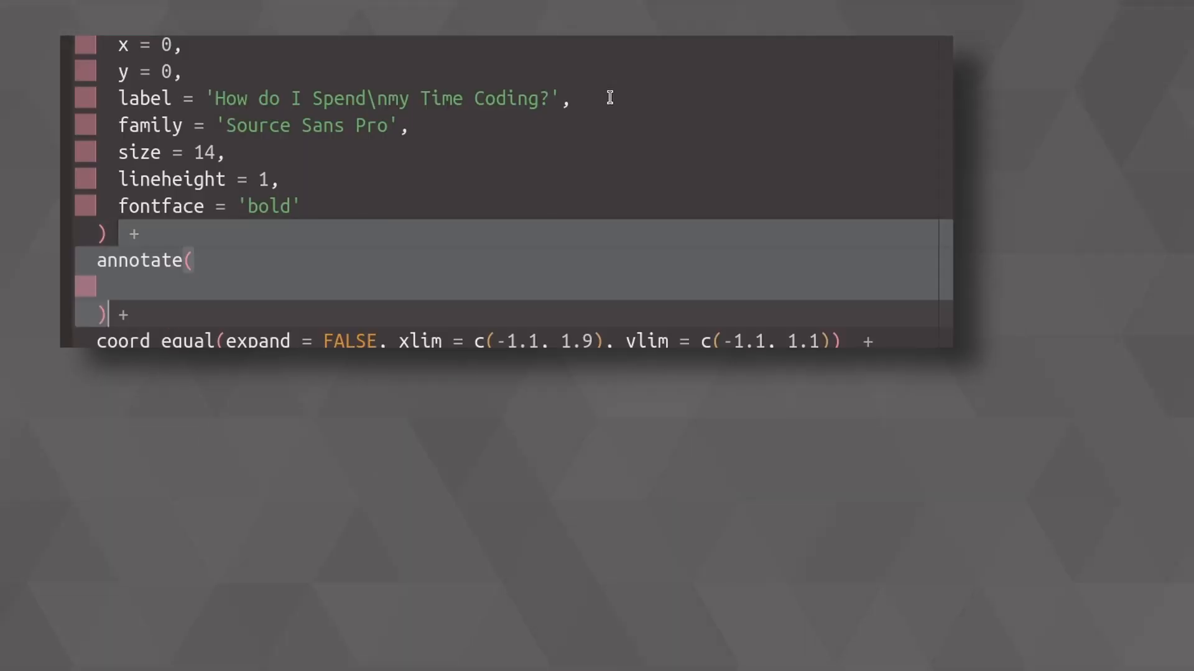
Step: Fill the text annotate with label = rev(enjoy_time$activity) and colour colorspace::lighten("#009E73", amount = 0.3)
text('text',)
text(y = c(0.125, -0.275),)
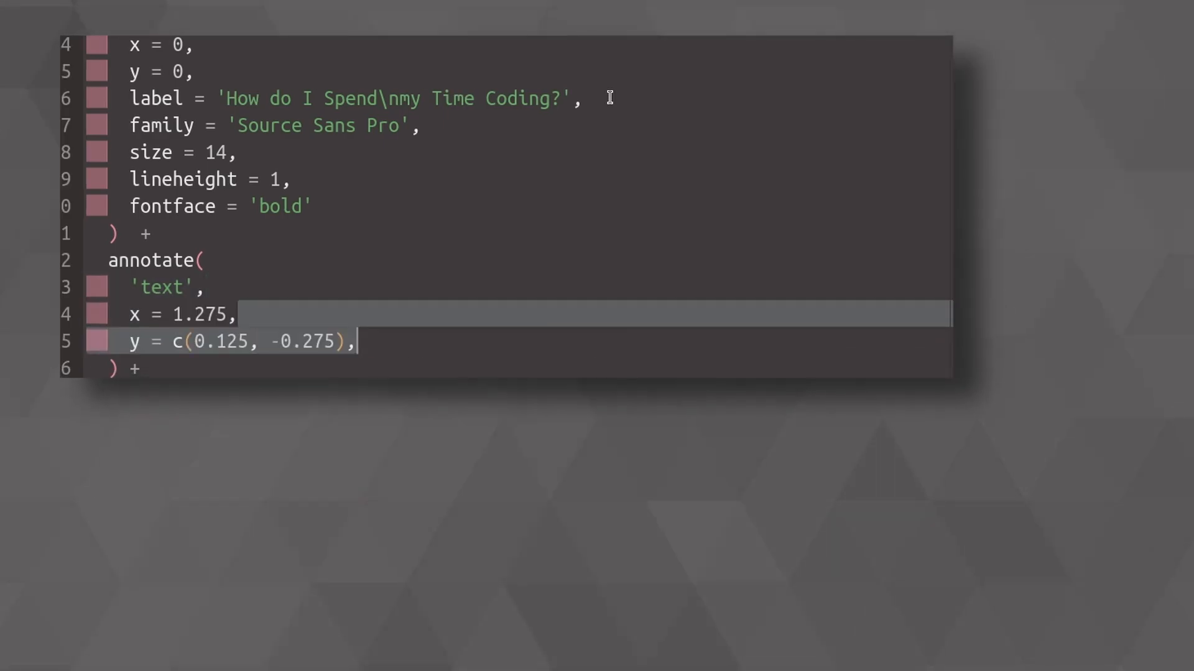
scroll(down, 3)
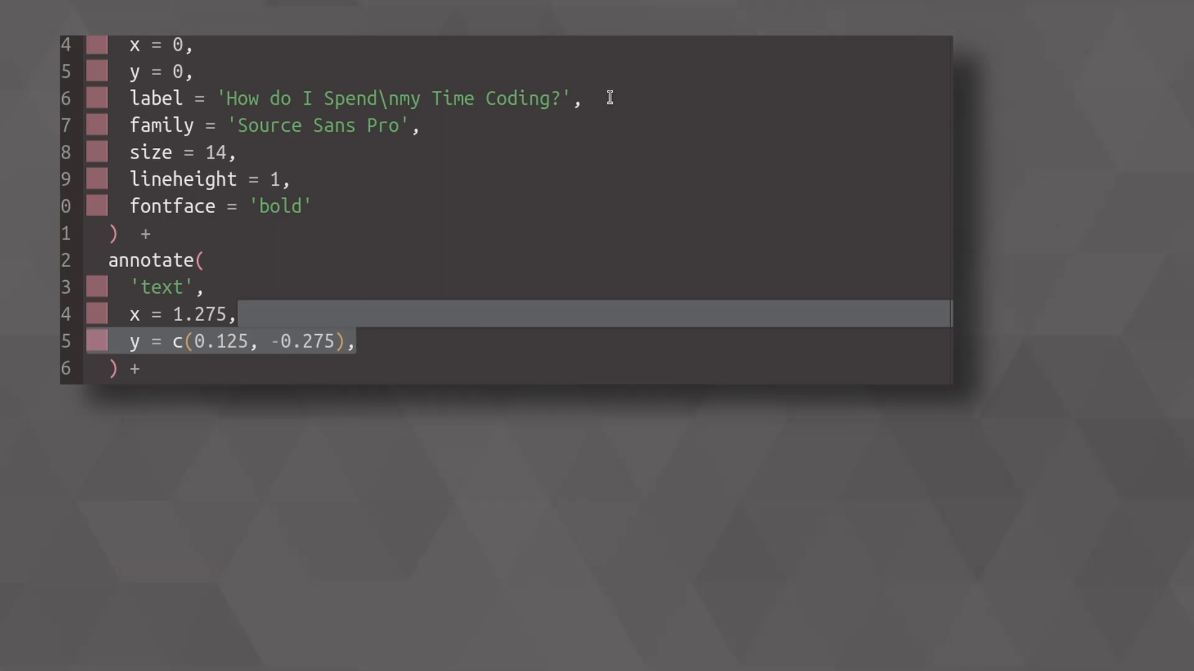
text(label = rev(enjoy_time$activity),)
text(hjust = 0,)
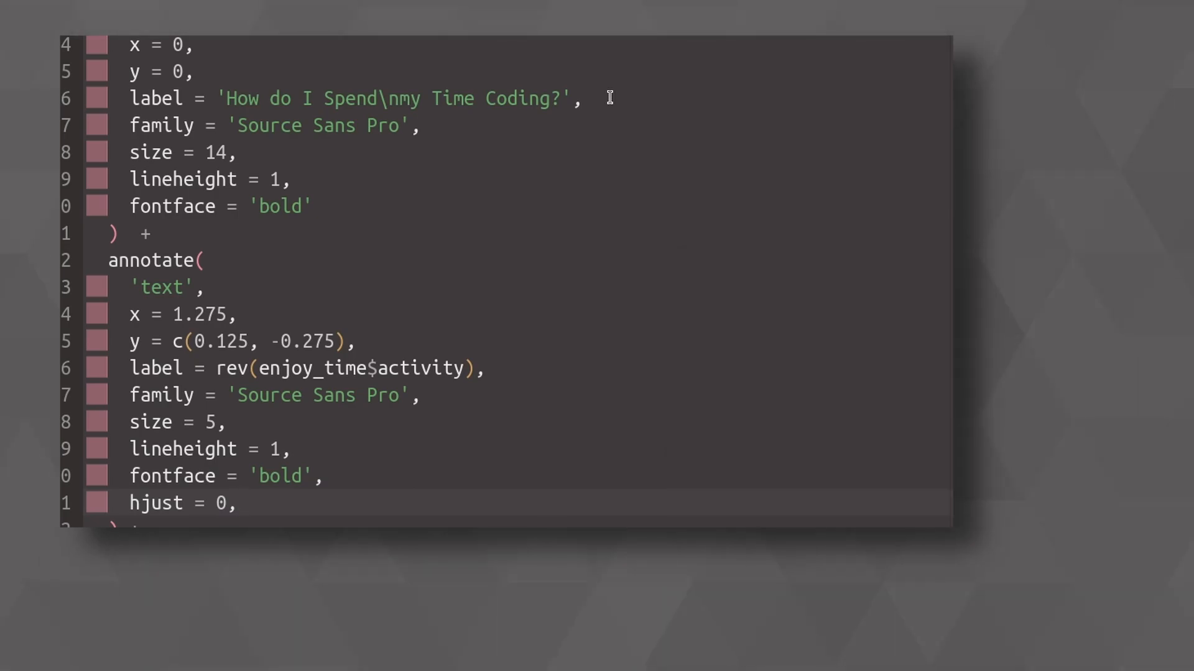
text(color =  colorspace::lighten("#009E73", amount = 0.3))
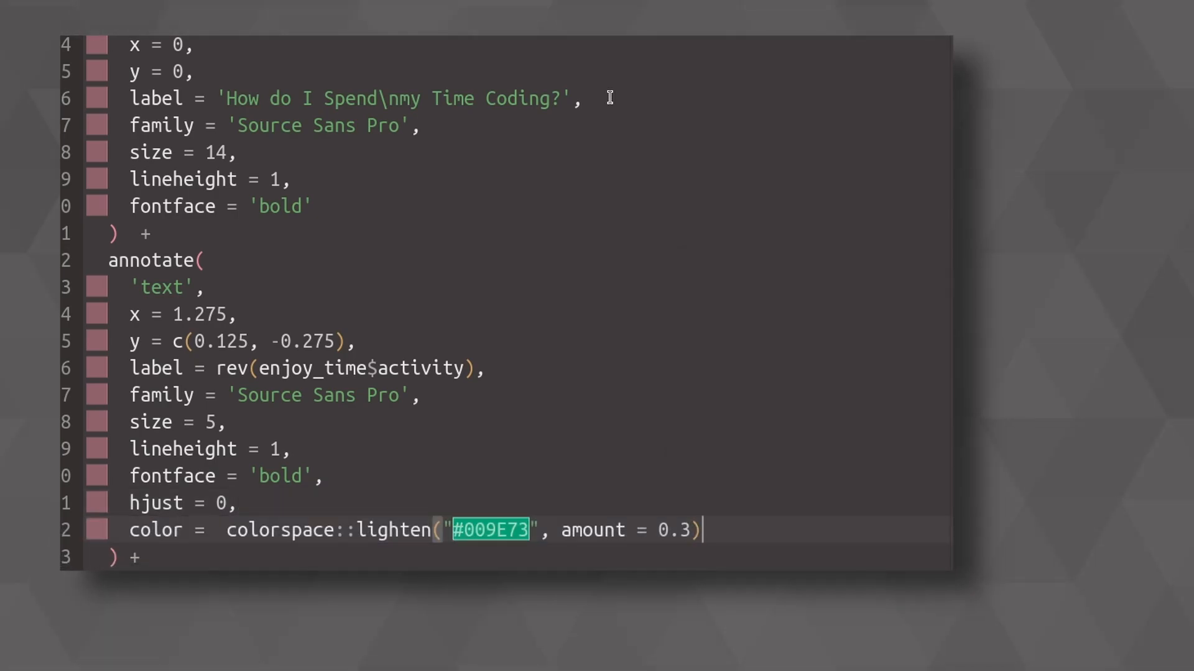